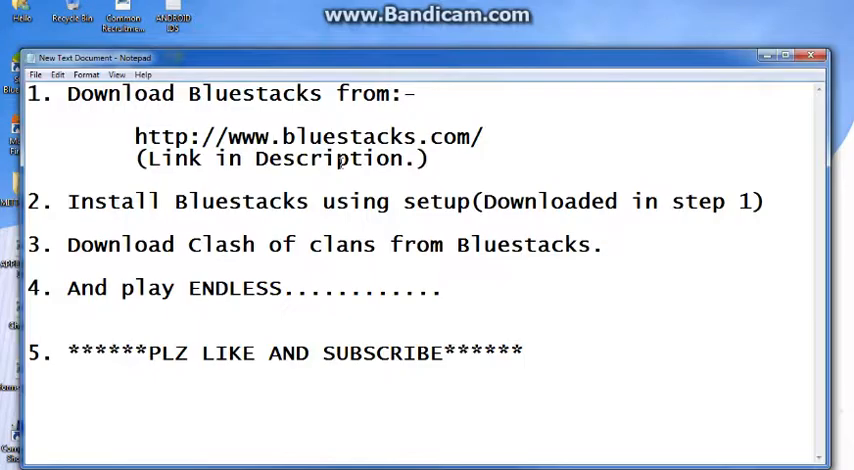
# Step: Browse bluestacks.com and start the BlueStacks for PC installer download
pyautogui.moveTo(68, 92); pyautogui.dragTo(402, 92)
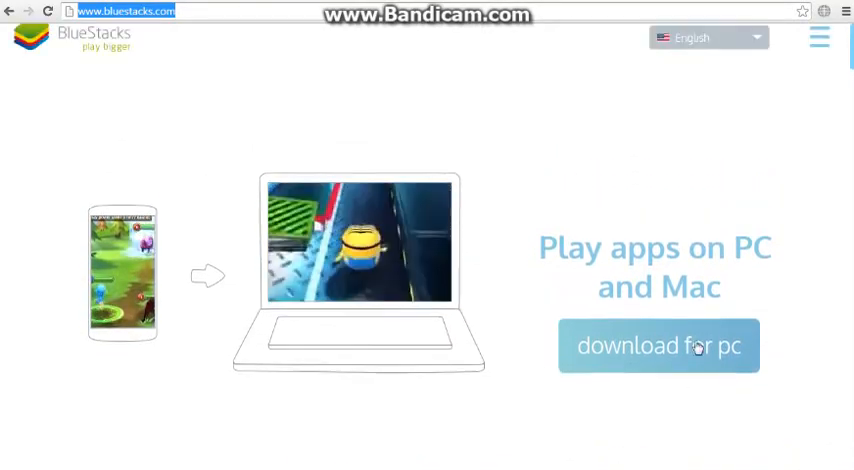
pyautogui.scroll(-3)
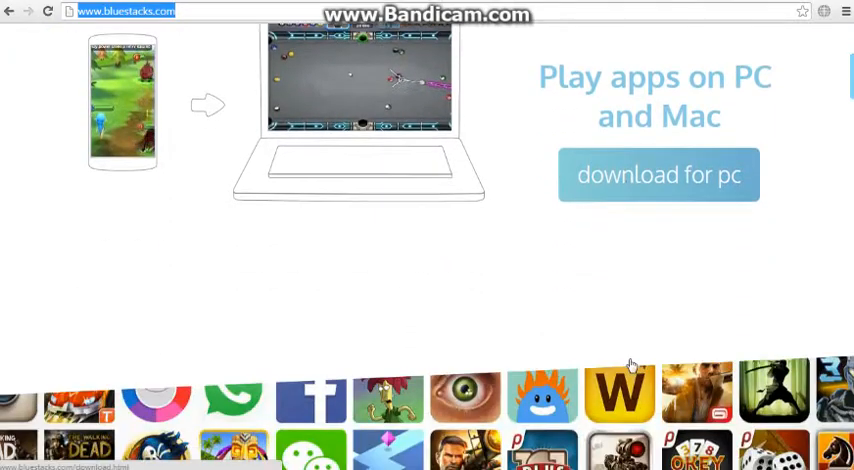
pyautogui.scroll(-3)
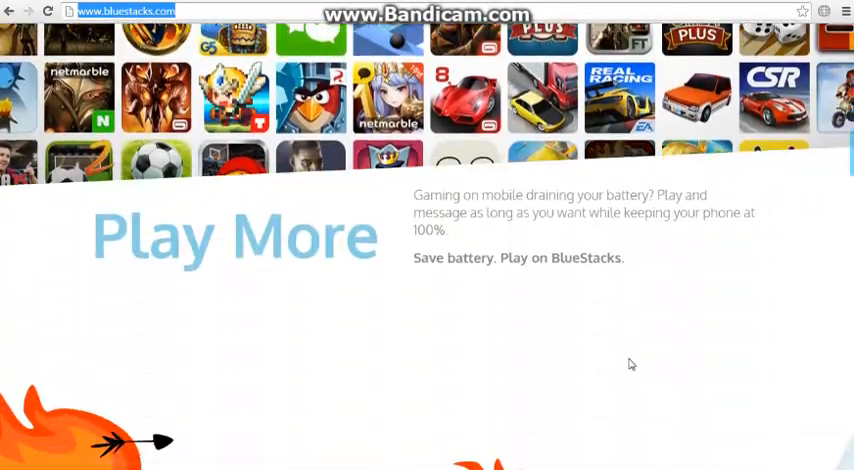
pyautogui.scroll(-3)
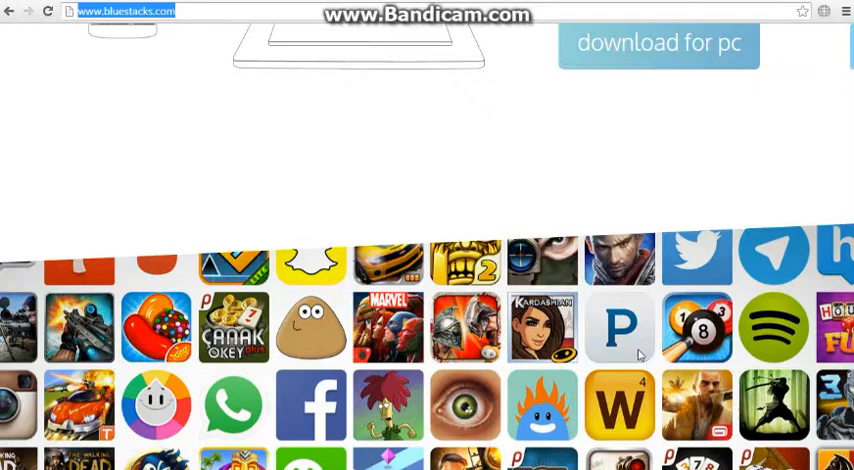
pyautogui.scroll(3)
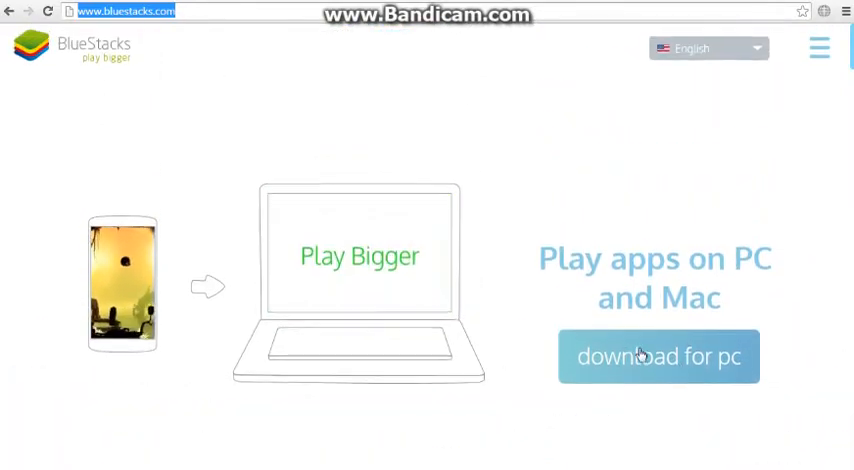
pyautogui.click(658, 356)
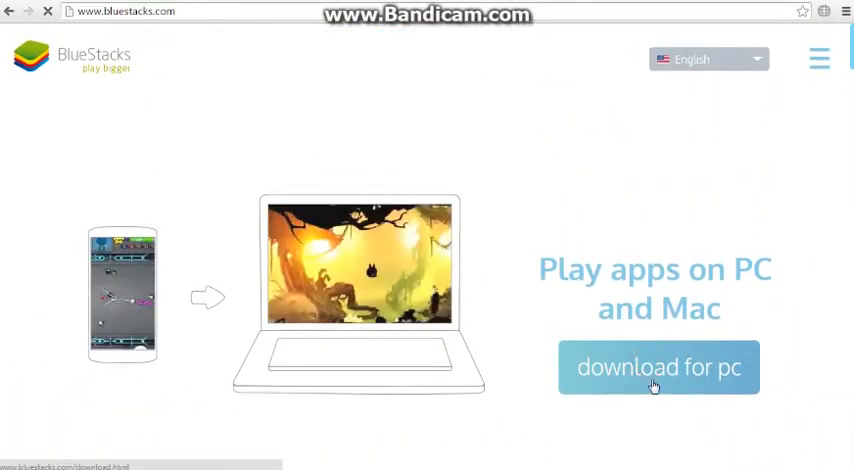
pyautogui.click(658, 368)
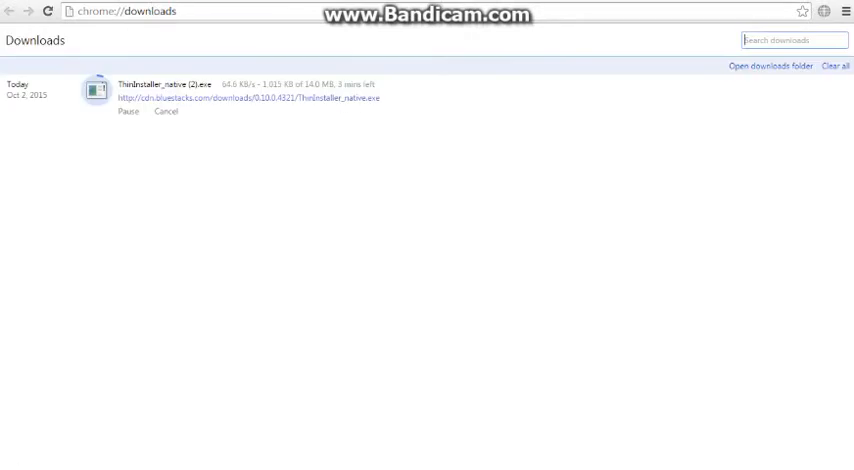
pyautogui.click(166, 112)
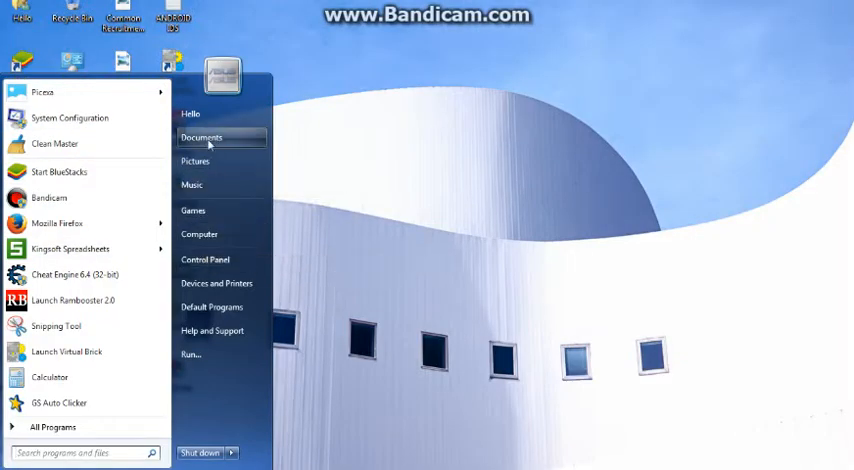
# Step: Run the BlueStacks installer from Documents and accept the 'already installed' notice
pyautogui.click(200, 136)
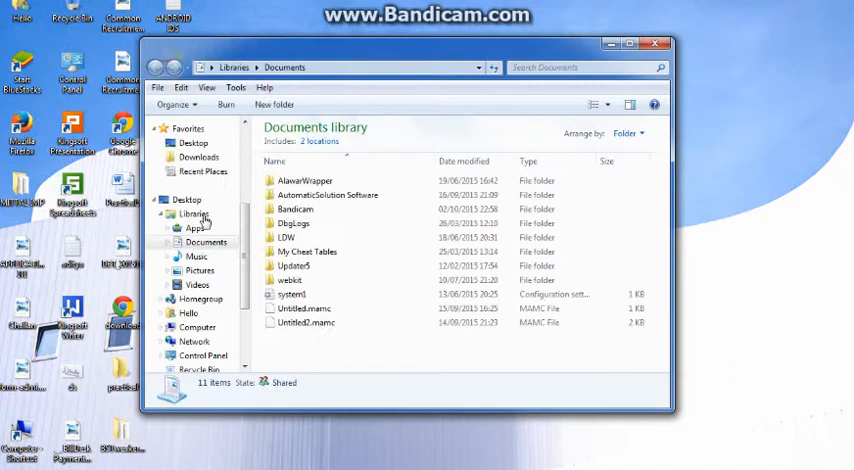
pyautogui.click(198, 156)
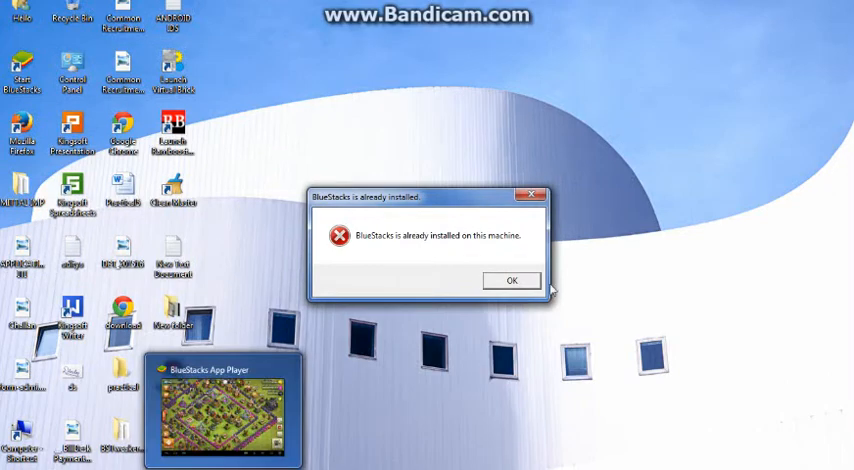
pyautogui.click(512, 280)
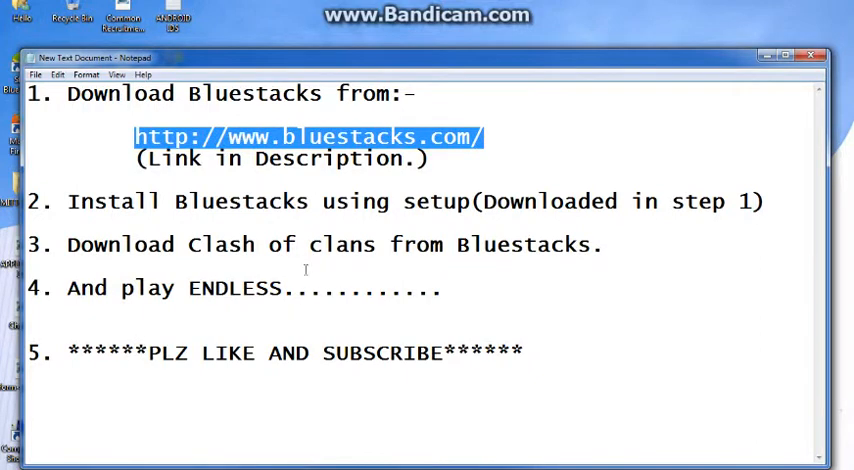
pyautogui.moveTo(28, 300)
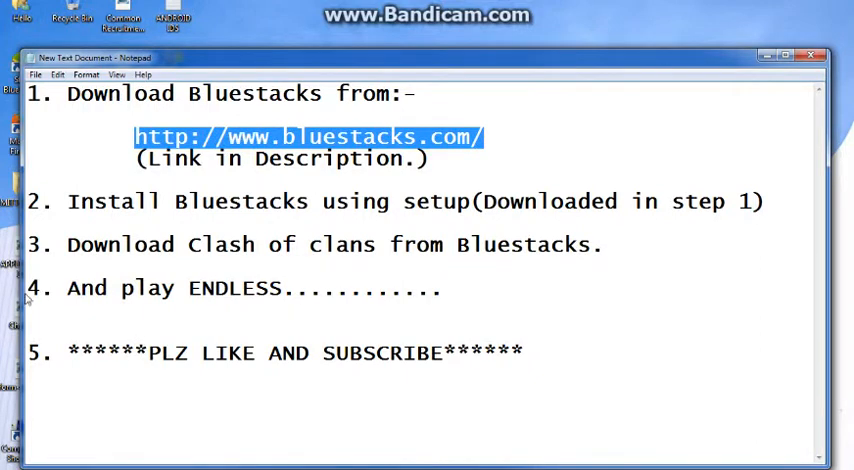
# Step: Close the Notepad setup-steps note, answering its save prompt, leaving the desktop
pyautogui.click(610, 246)
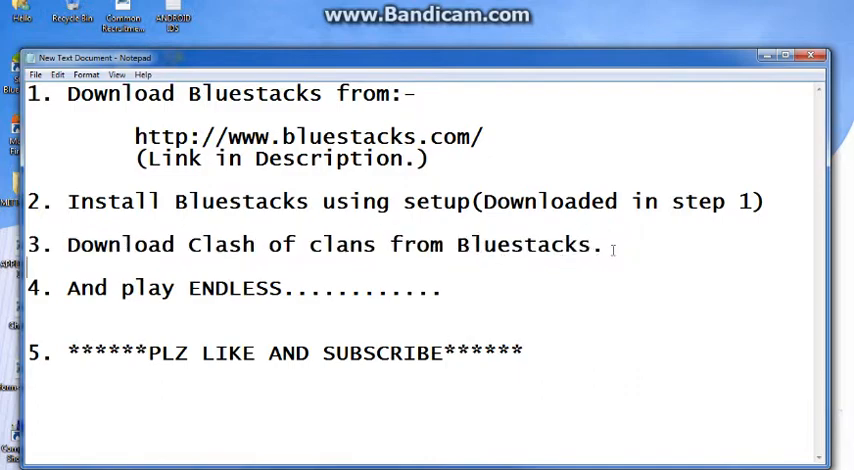
pyautogui.click(810, 56)
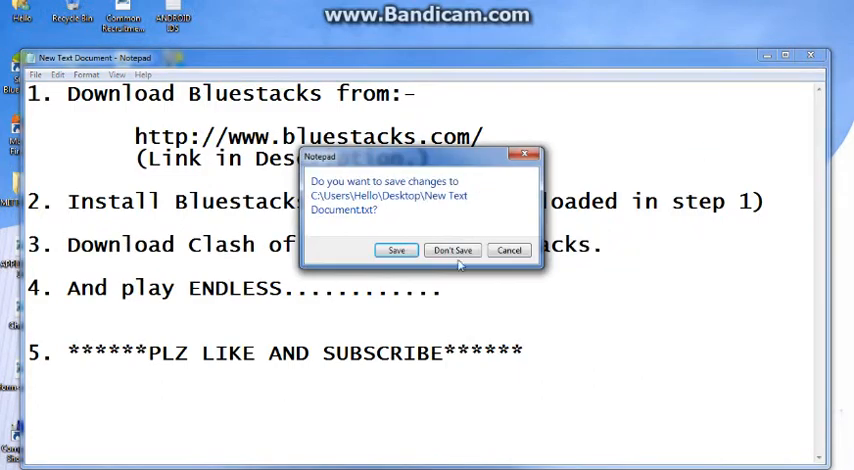
pyautogui.click(452, 250)
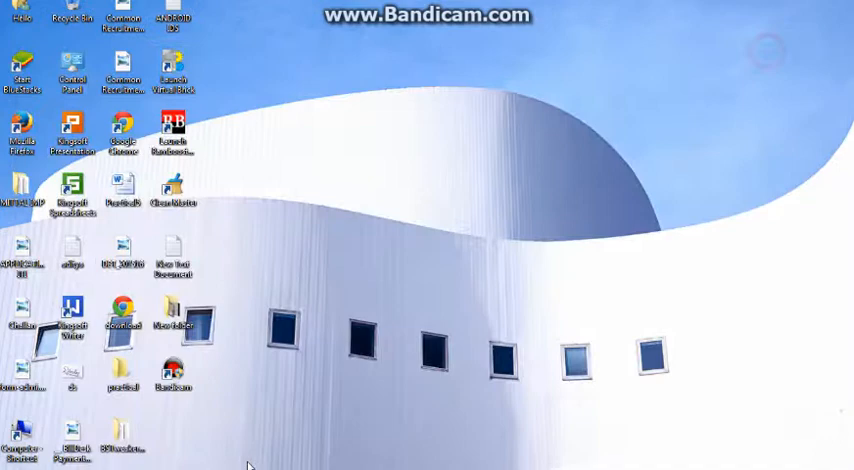
# Step: Launch BlueStacks and search its apps for 'clash of' to reach Clash of Clans
pyautogui.doubleClick(20, 72)
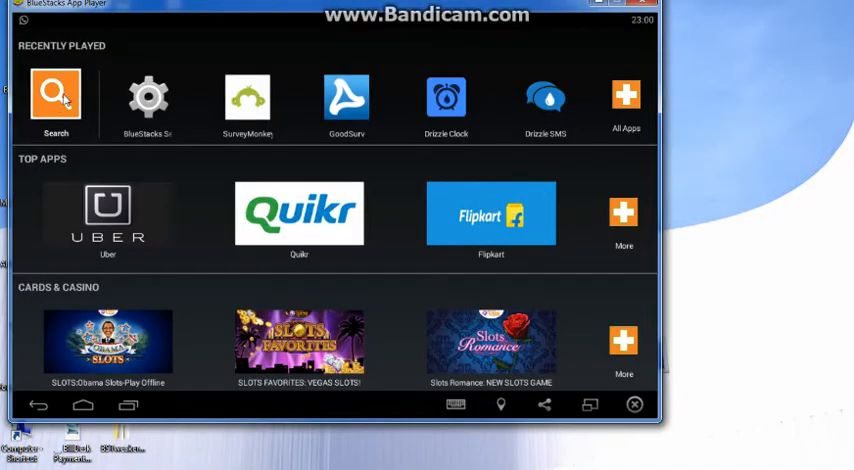
pyautogui.click(56, 96)
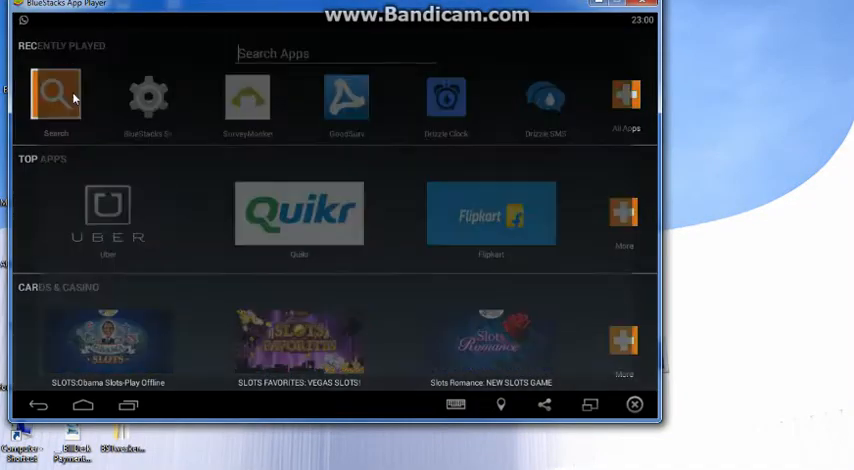
pyautogui.click(56, 96)
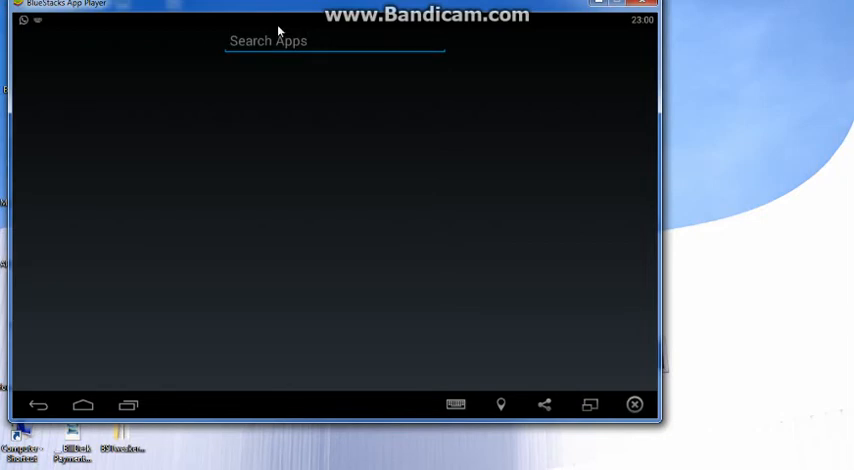
pyautogui.write('clash of')
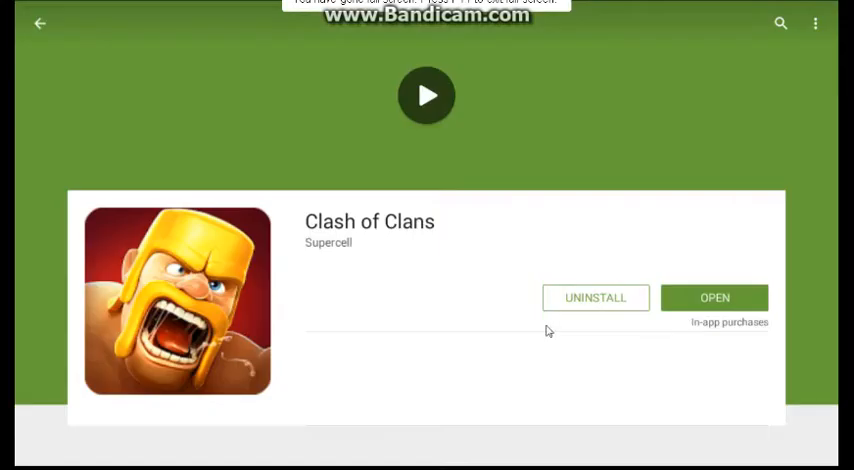
# Step: Start the installed Clash of Clans from its Play Store page via OPEN
pyautogui.scroll(-3)
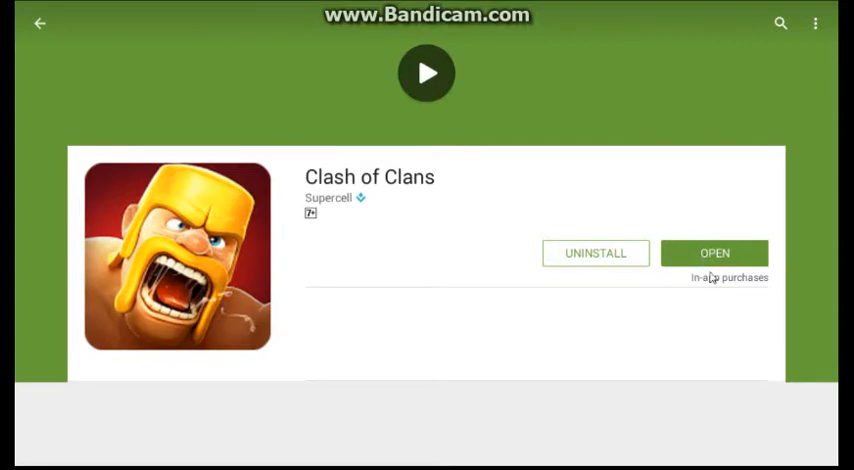
pyautogui.click(716, 254)
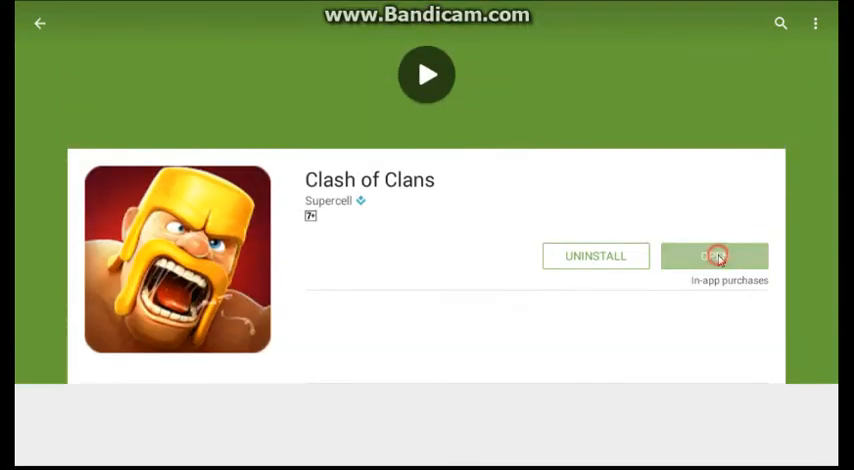
pyautogui.click(714, 256)
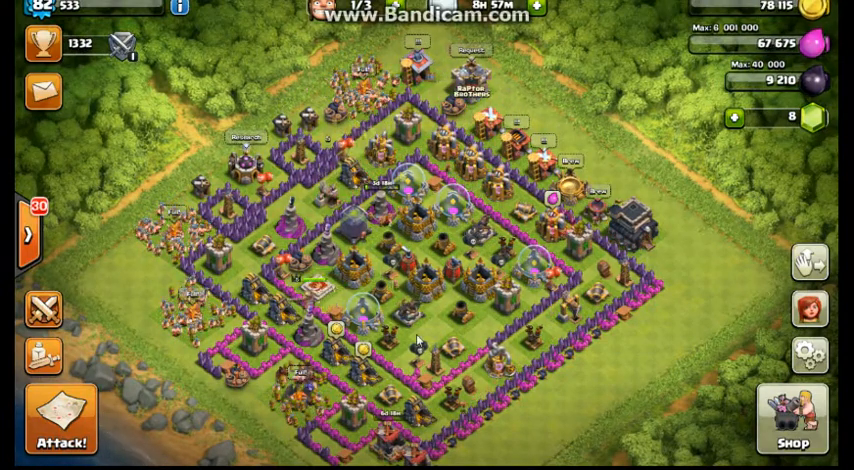
# Step: Choose Attack!, then Find a Match, and answer the 'Shield is active' warning
pyautogui.click(62, 418)
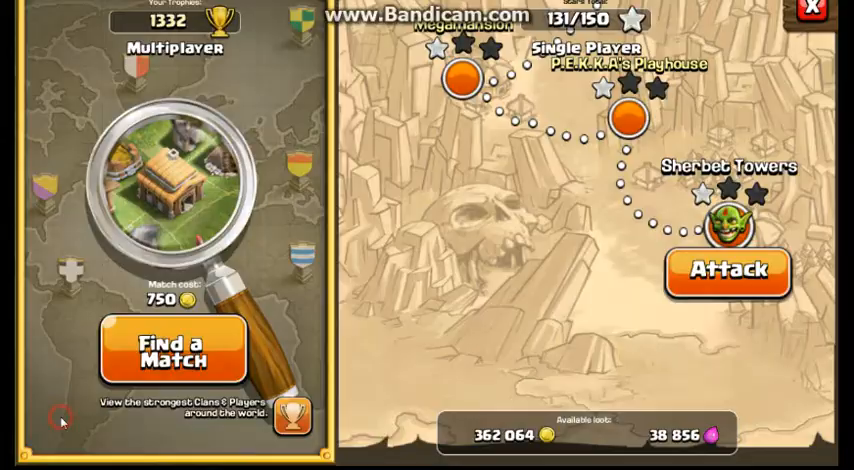
pyautogui.click(726, 272)
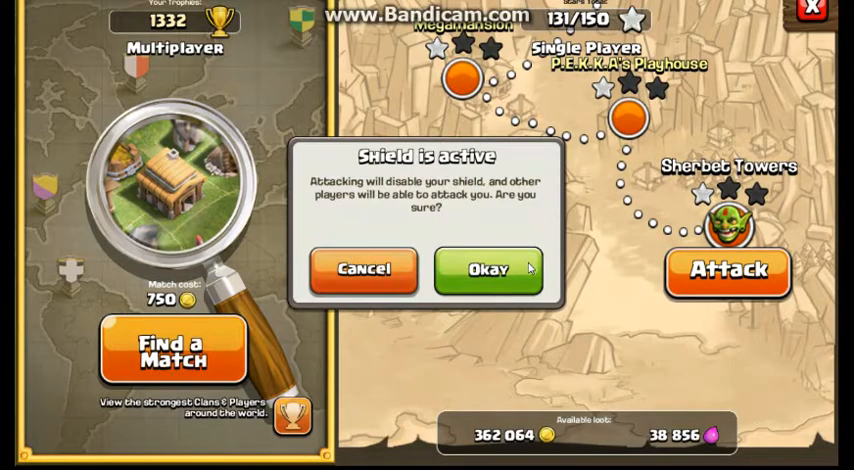
pyautogui.click(488, 270)
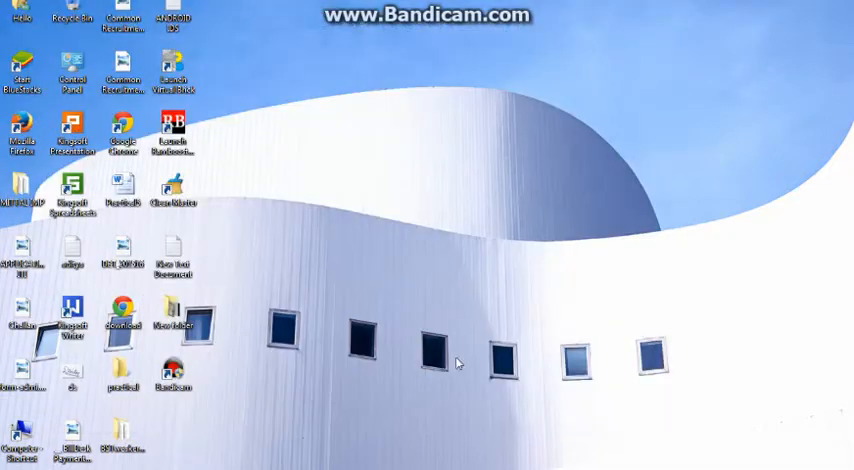
pyautogui.moveTo(608, 368)
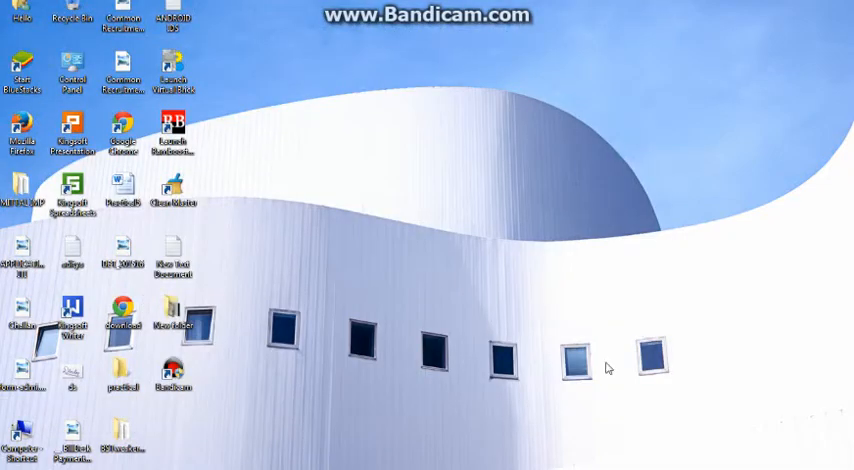
pyautogui.moveTo(592, 330)
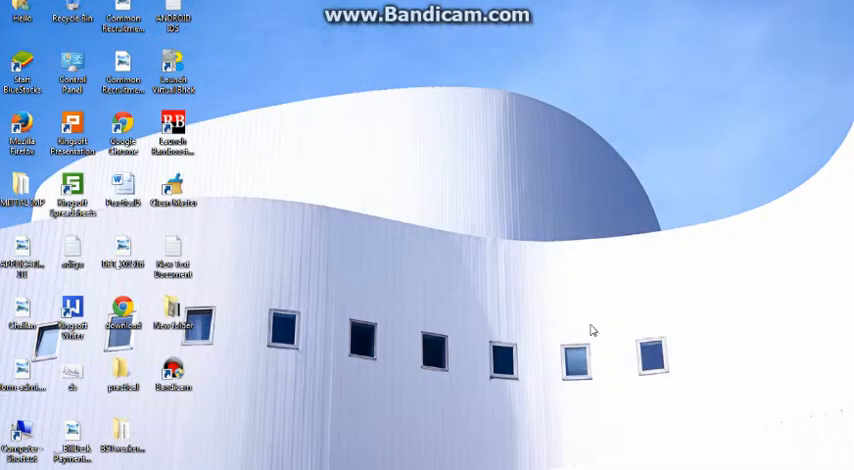